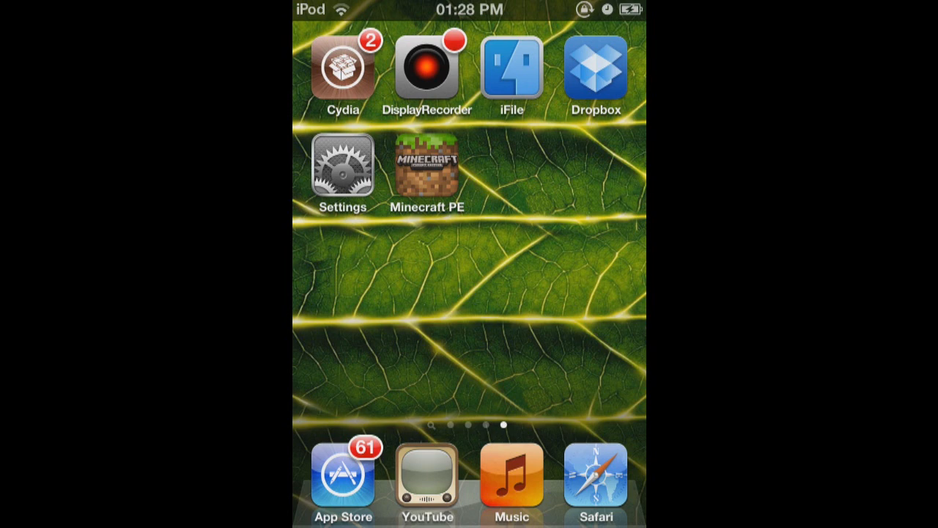
Open Settings on the Display Recorder page showing framerate, rotation, format and quality
left_click(427, 68)
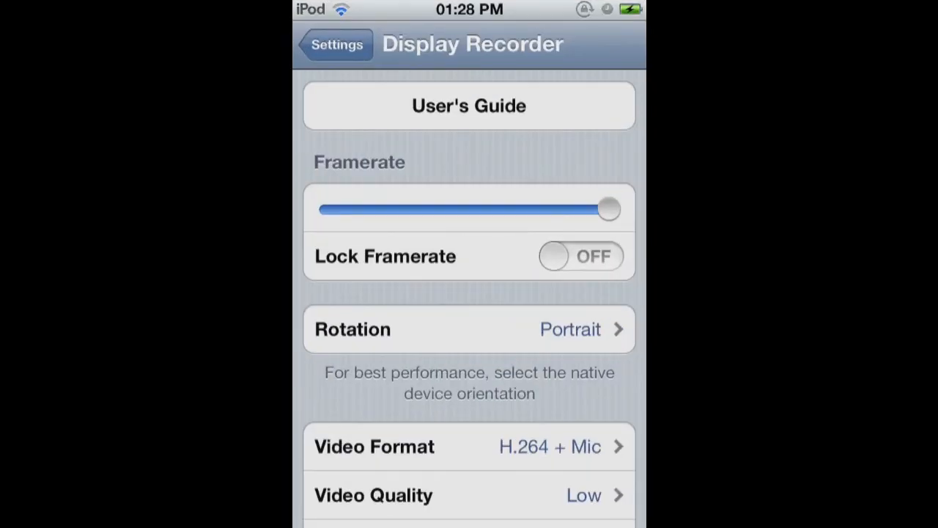
Scroll through the Display Recorder settings without changing options
scroll("down", 3)
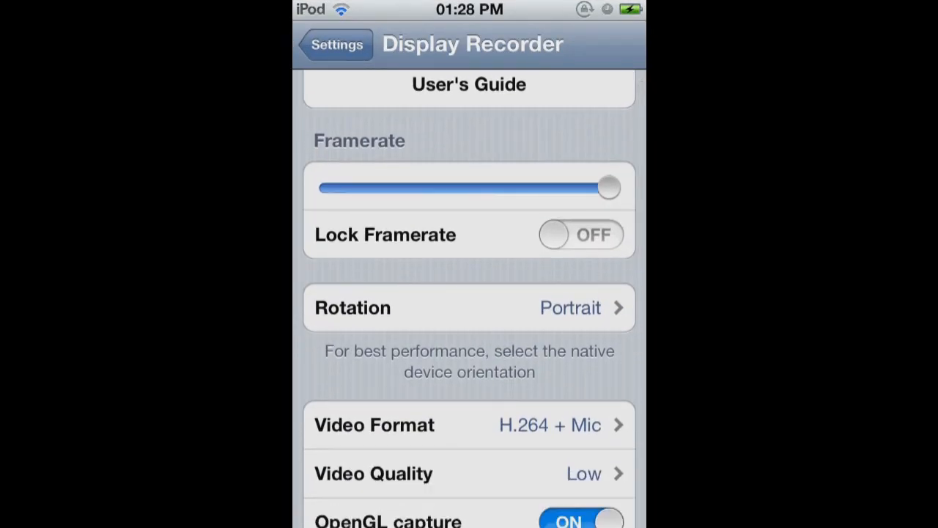
scroll("down", 3)
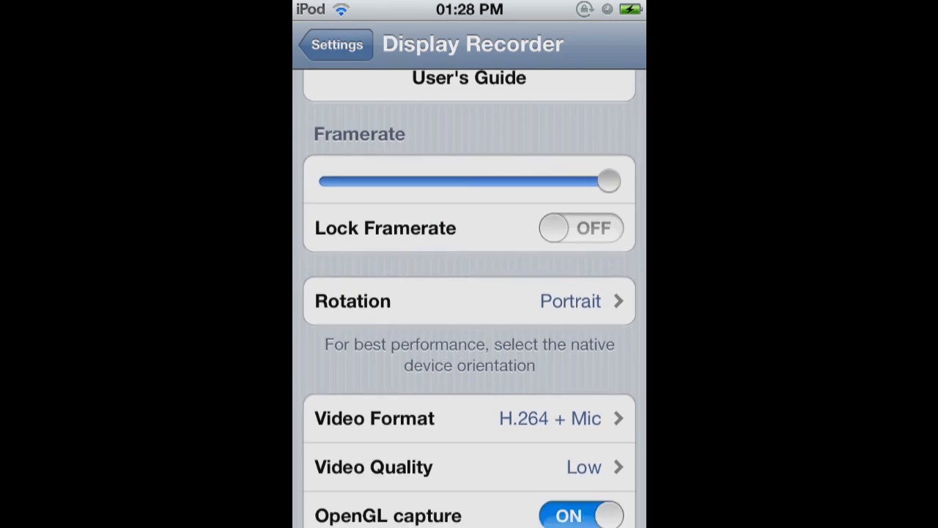
scroll("down", 3)
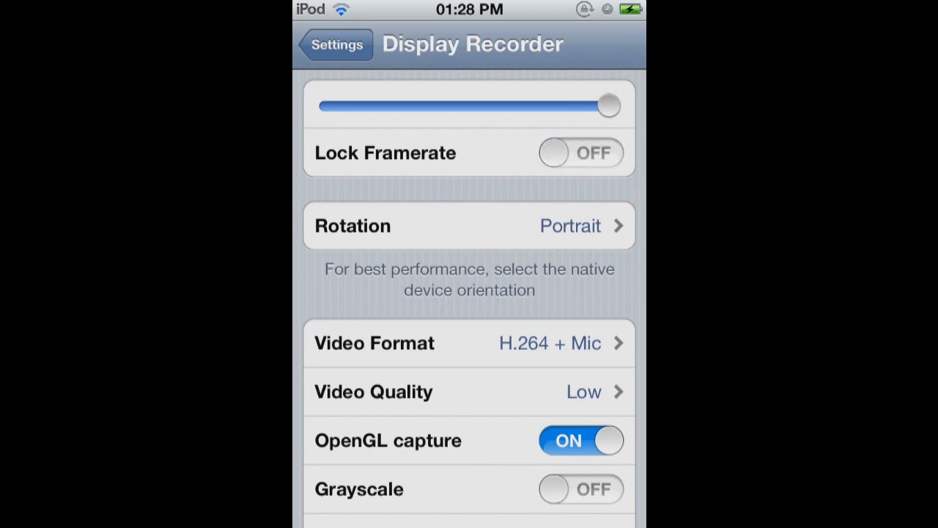
left_click(470, 225)
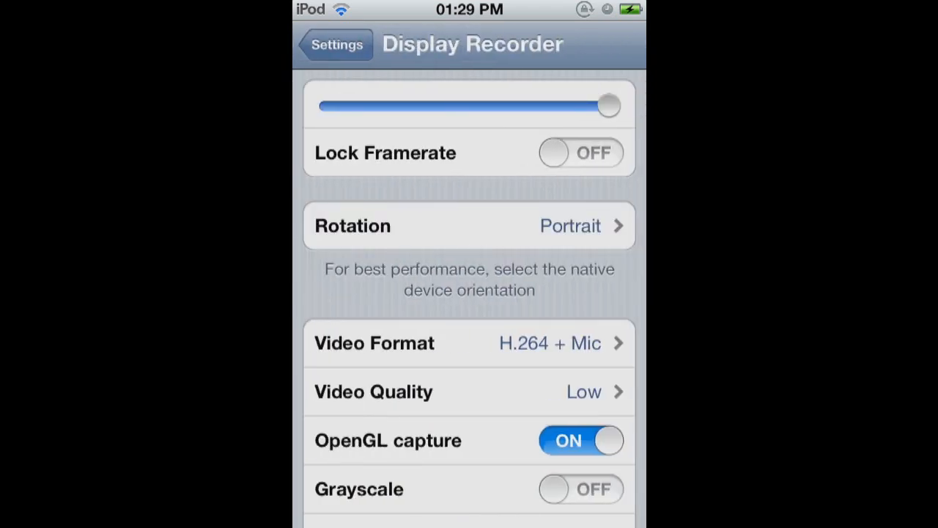
scroll("down", 3)
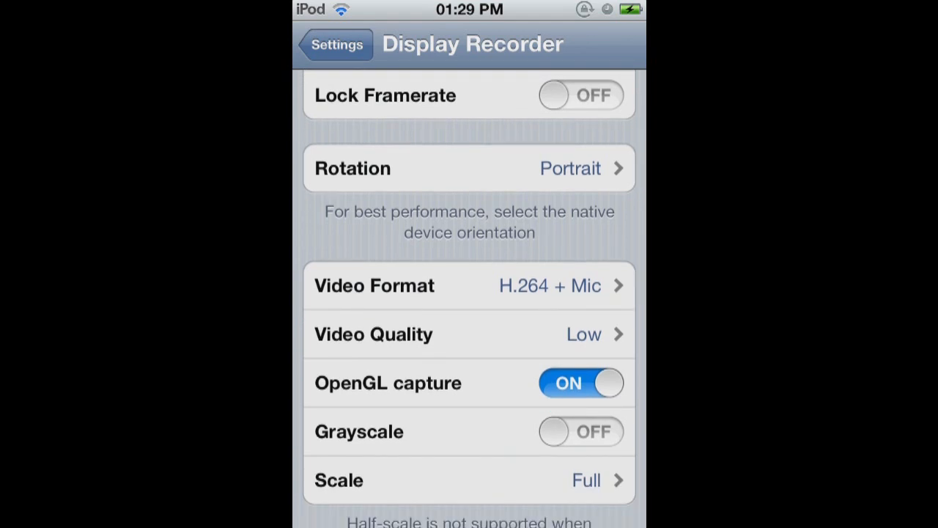
Review the remaining settings and leave Settings for the multitasking bar
scroll("down", 3)
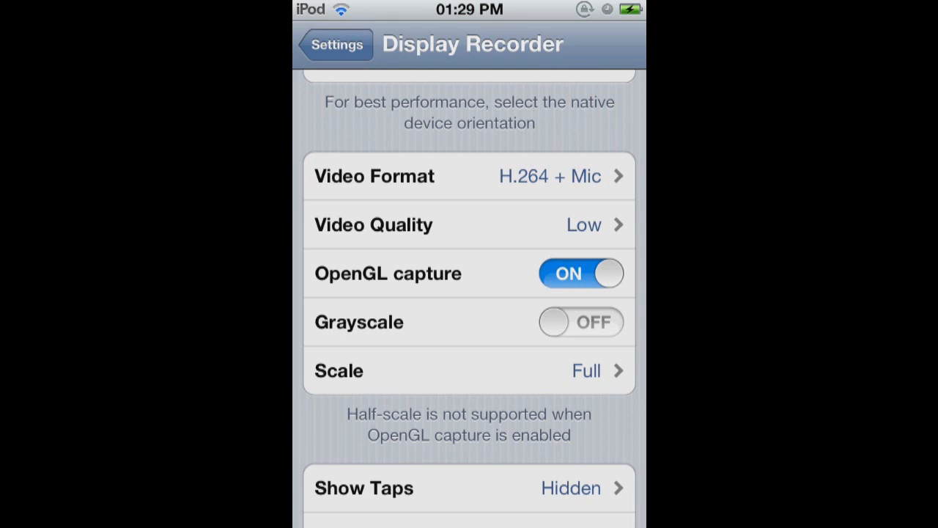
scroll("down", 3)
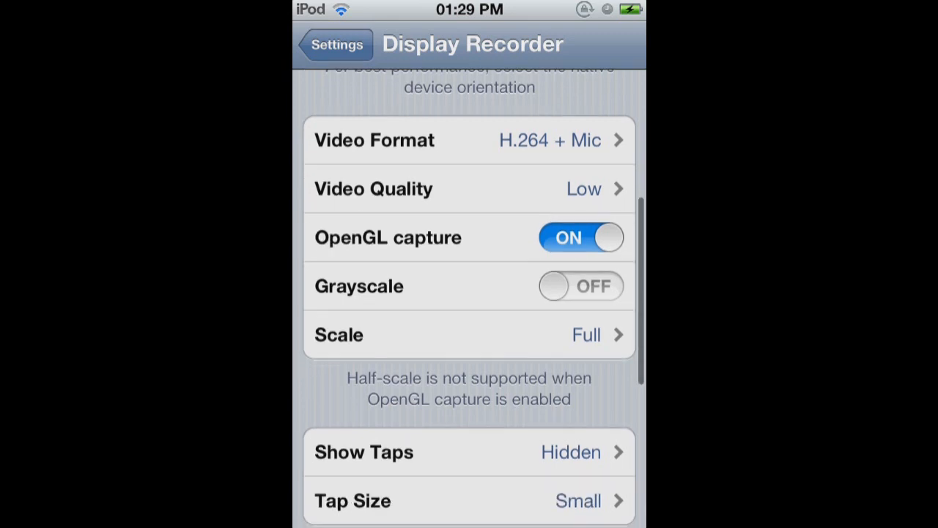
scroll("down", 3)
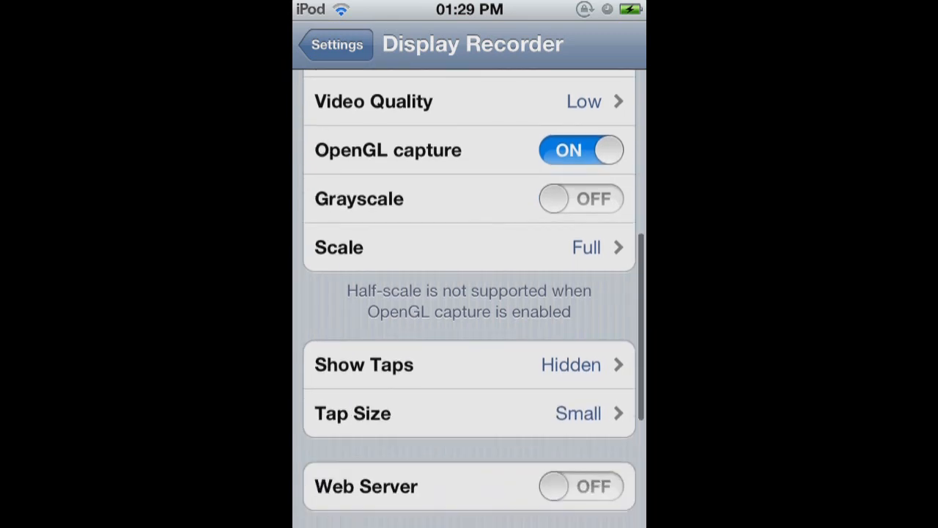
left_click(468, 364)
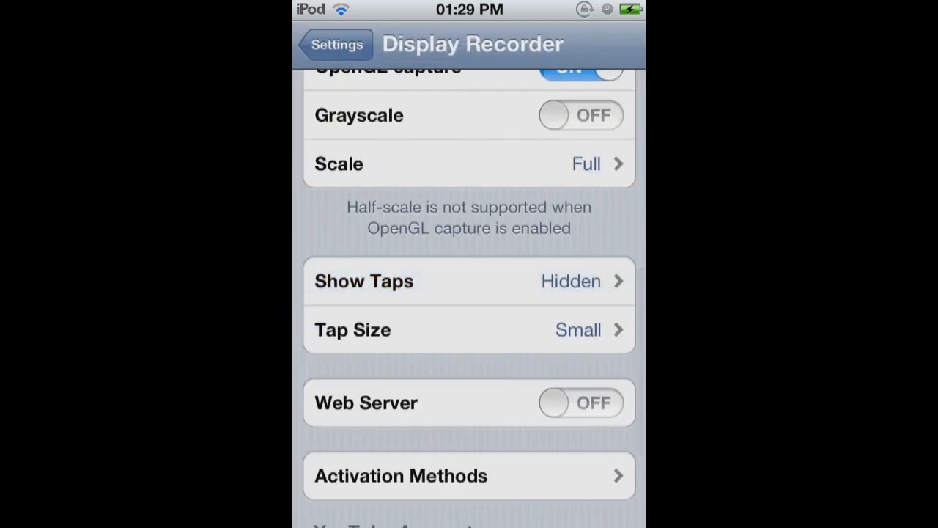
scroll("down", 3)
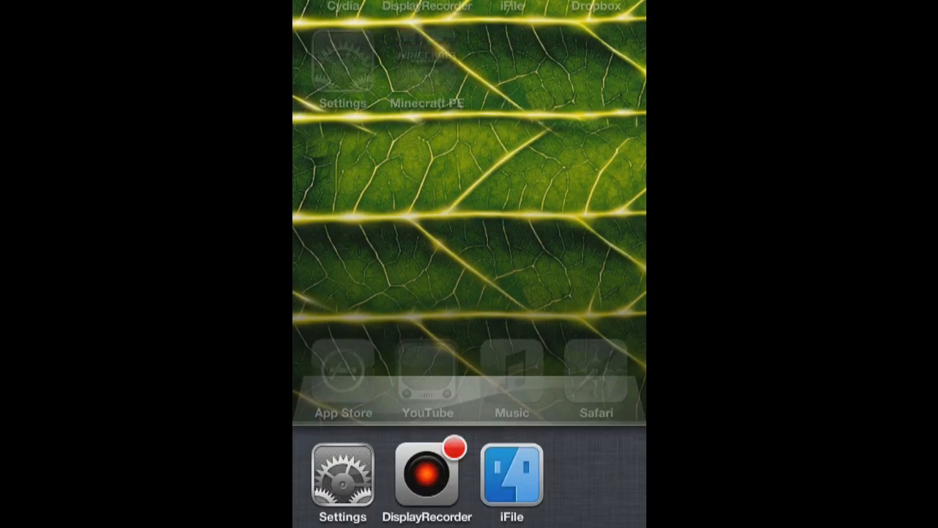
Launch Minecraft Pocket Edition to its main menu
left_click(343, 475)
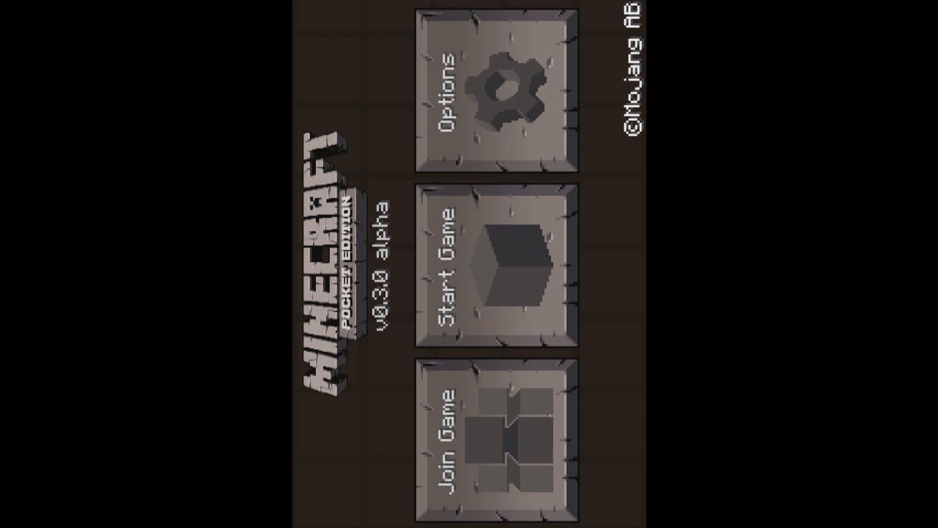
Toggle Lower graphics quality off and back on in Options, then close them
left_click(495, 84)
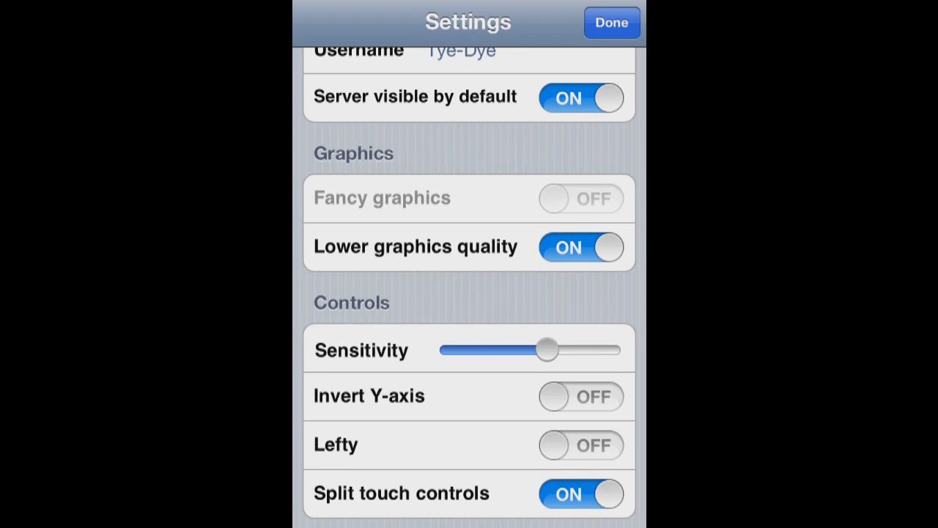
left_click(581, 246)
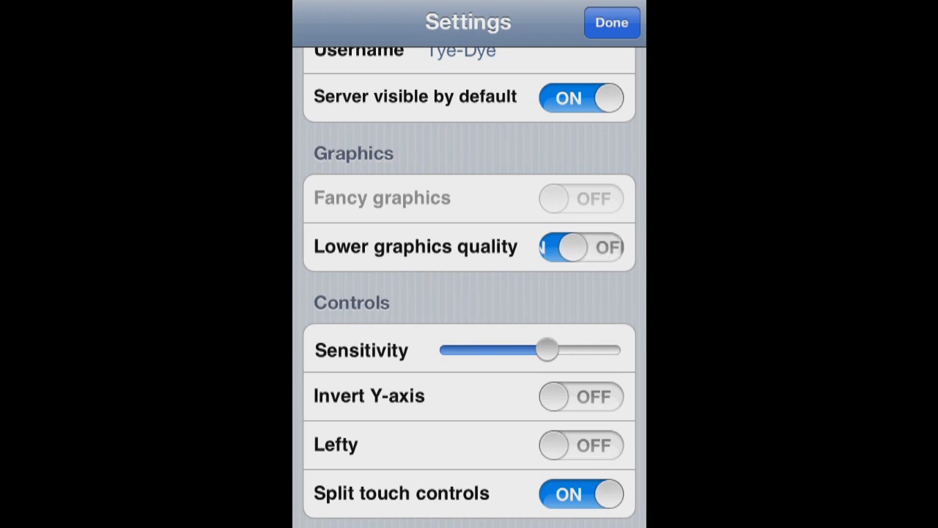
left_click(580, 198)
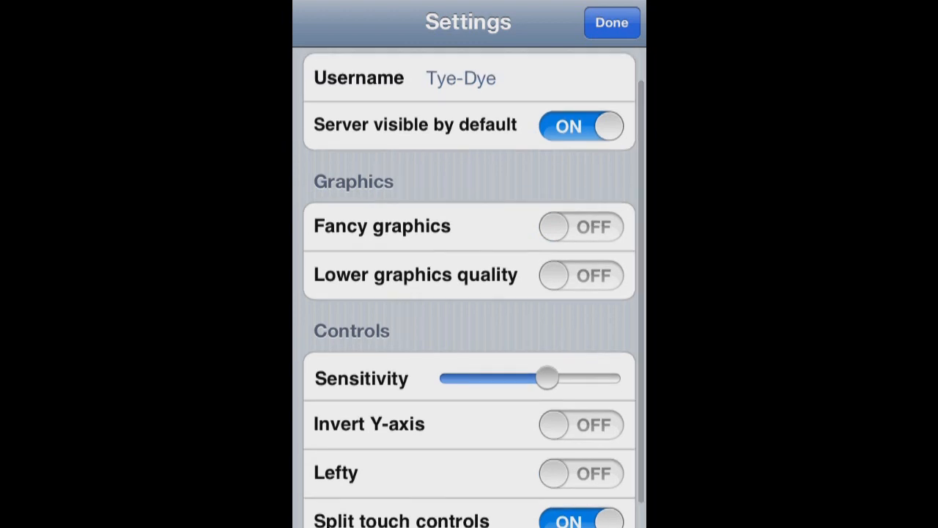
left_click(581, 274)
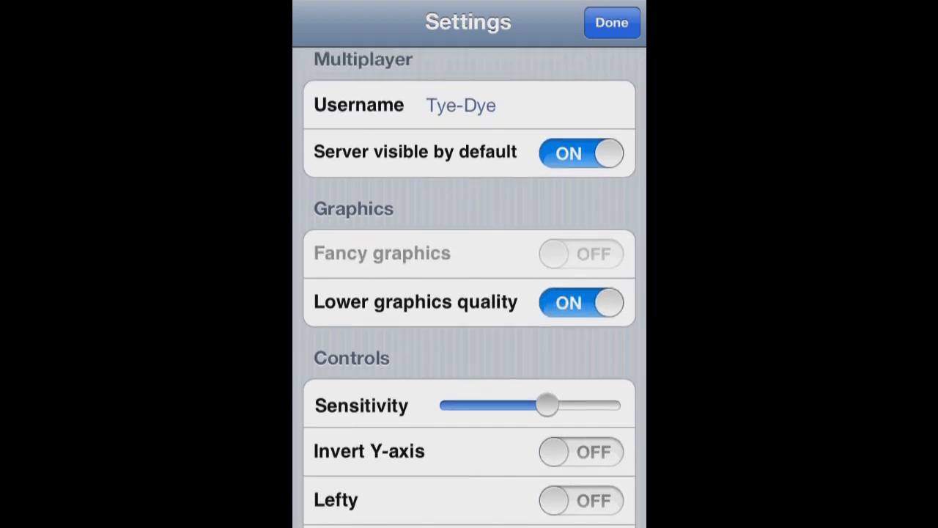
left_click(612, 22)
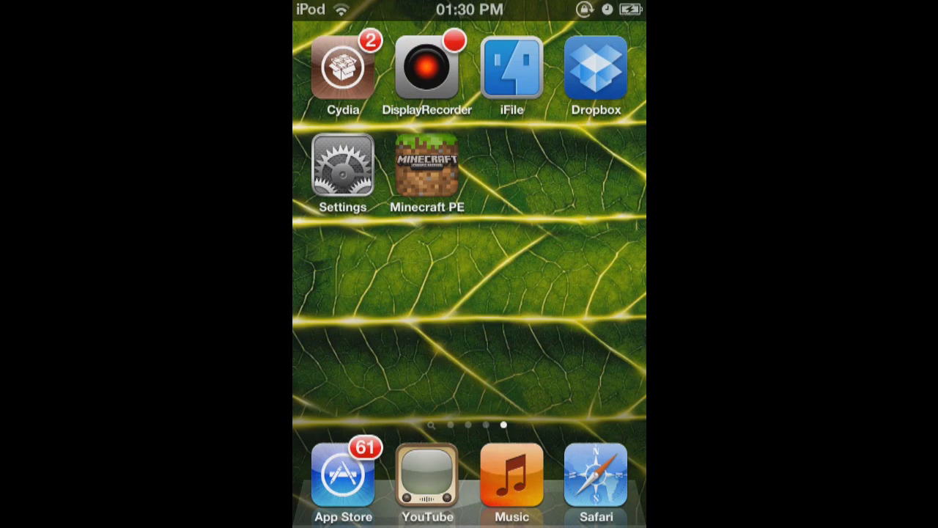
Open Display Recorder, then switch to iFile's bookmarks
left_click(428, 69)
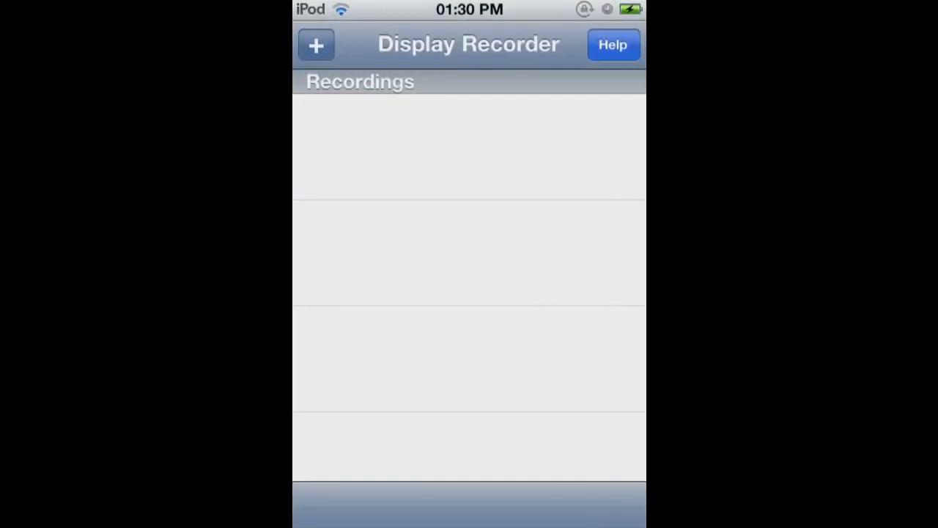
left_click(316, 44)
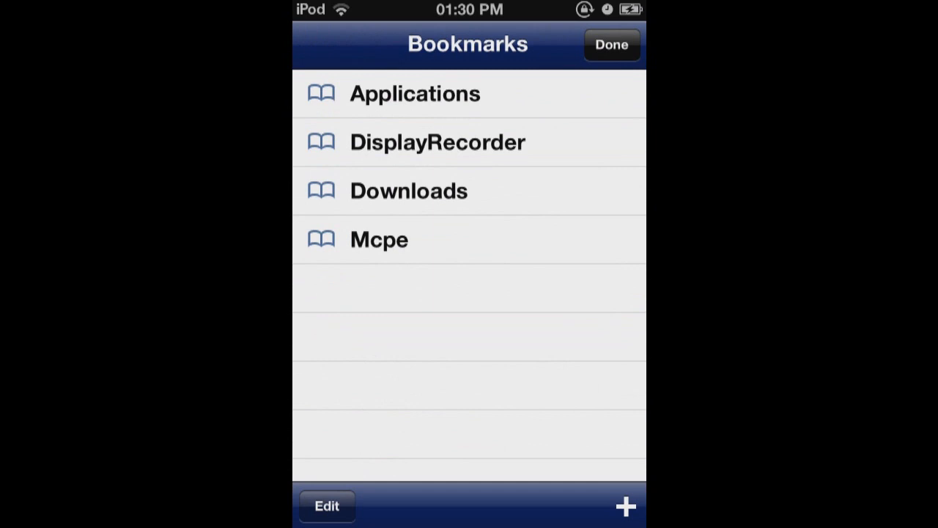
Open the DisplayRecorder bookmark and send the 19.9 MB .mov recording to Dropbox
left_click(437, 142)
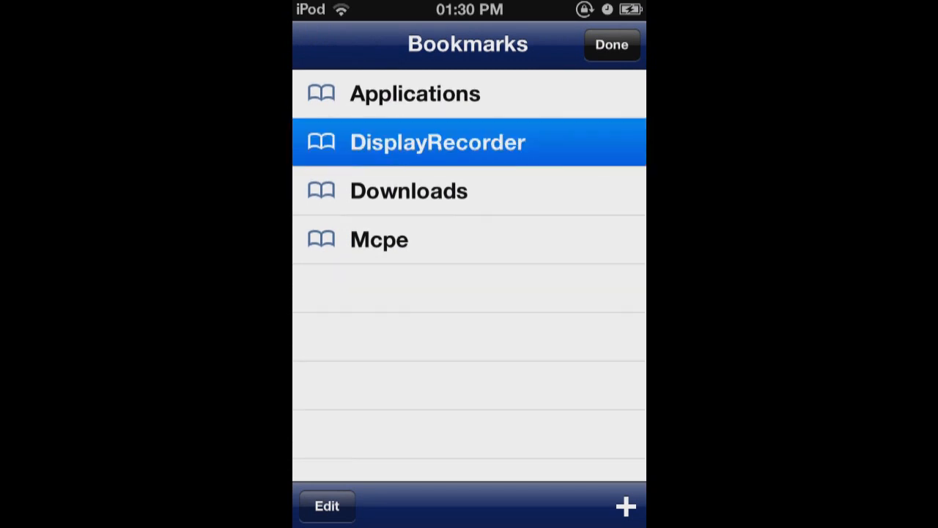
left_click(437, 142)
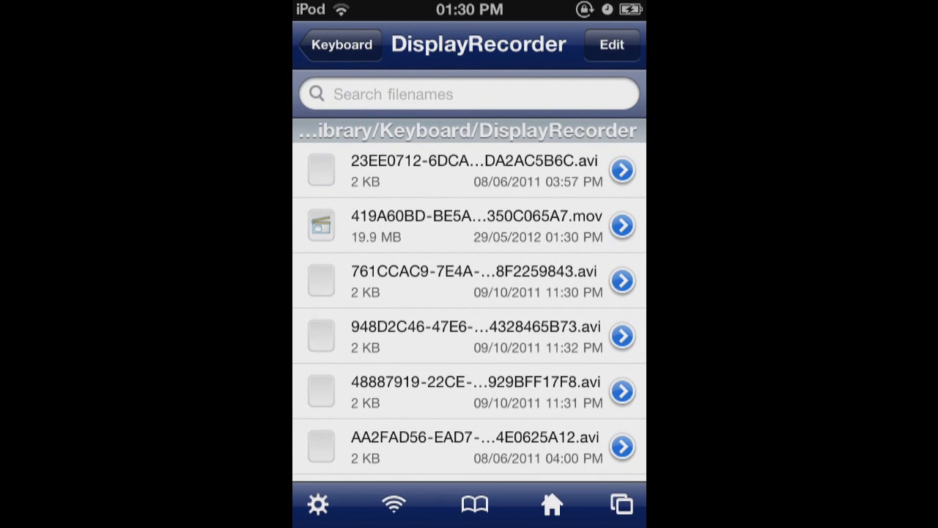
left_click(469, 225)
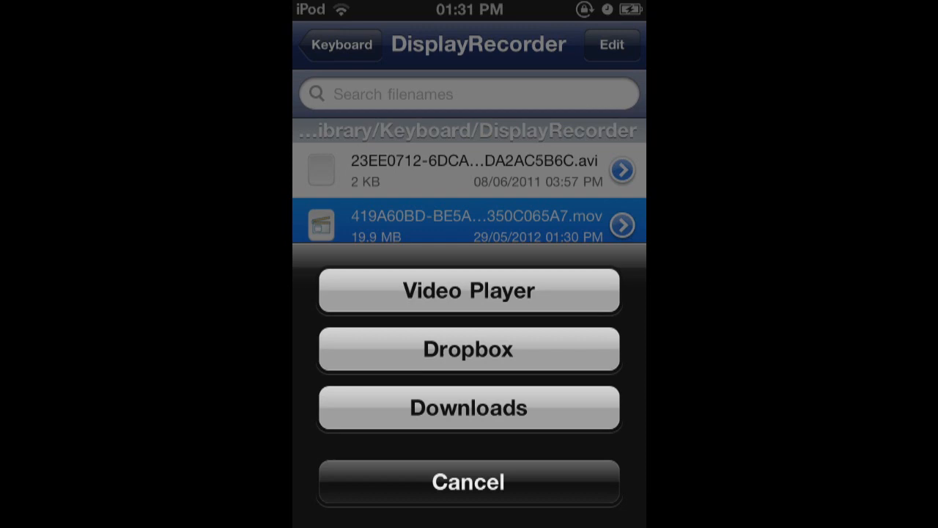
left_click(468, 481)
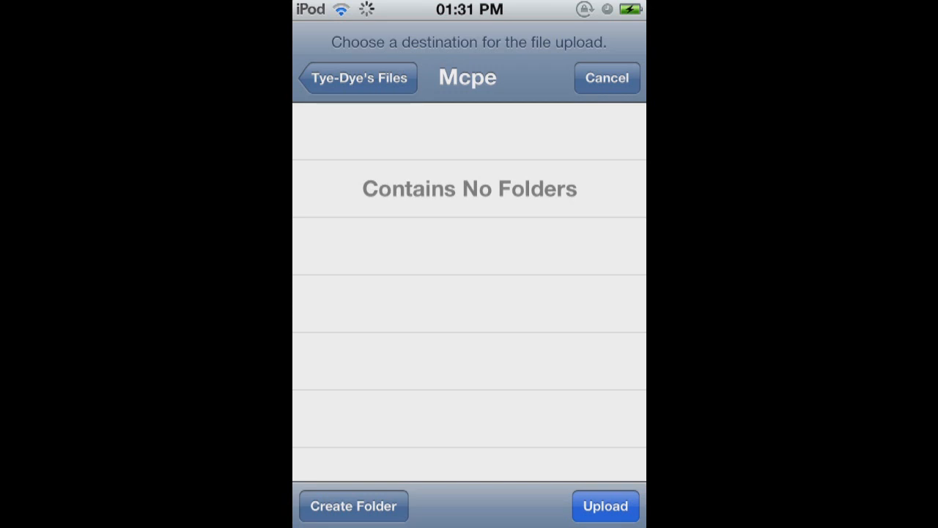
Upload the 19.9 MB recording into the Mcpe folder
left_click(606, 506)
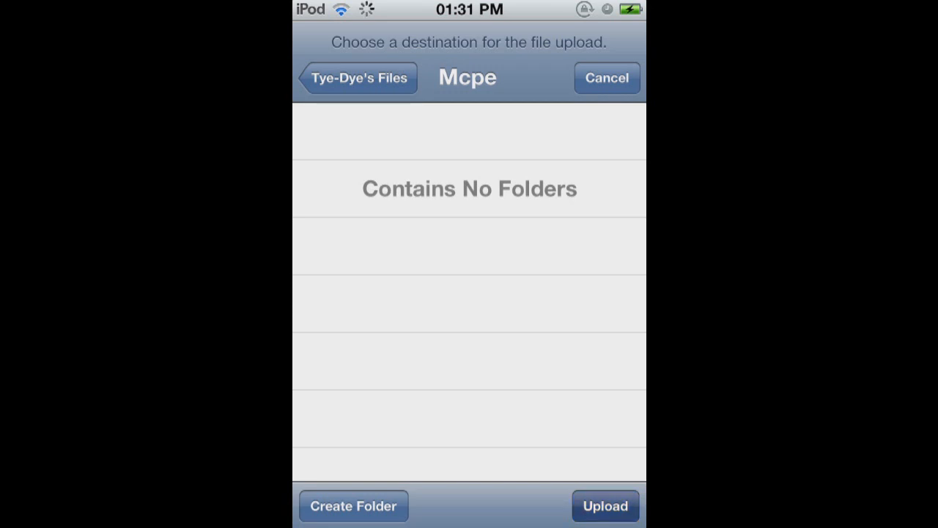
left_click(605, 506)
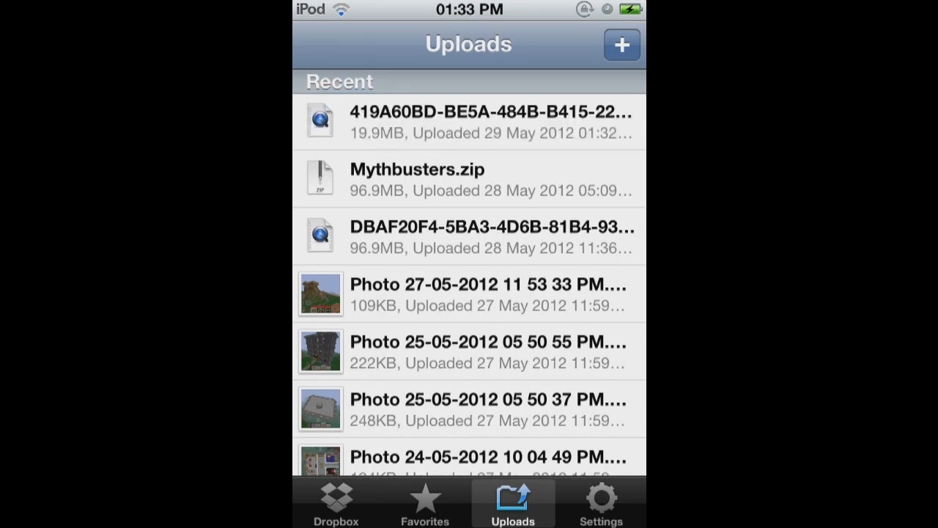
Confirm the 19.9 MB recording is in Dropbox's Mcpe folder, then go Home
left_click(337, 501)
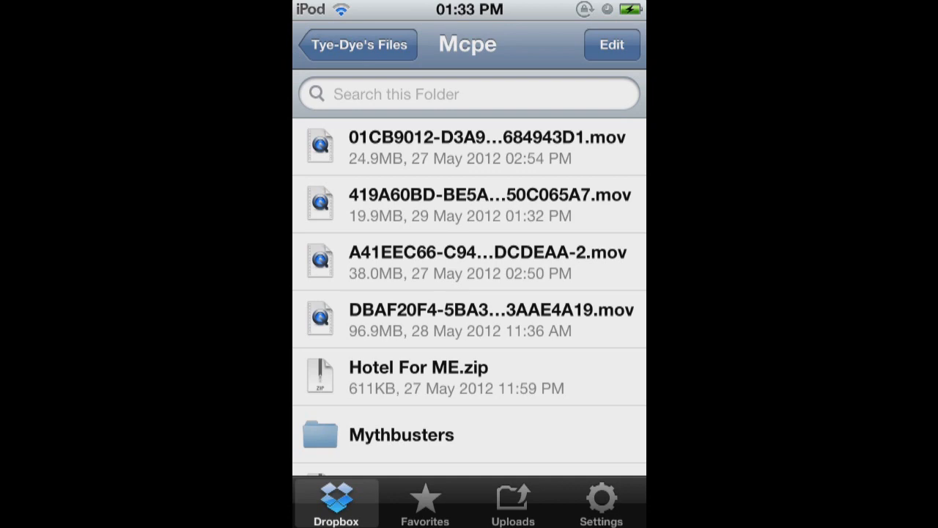
key("home")
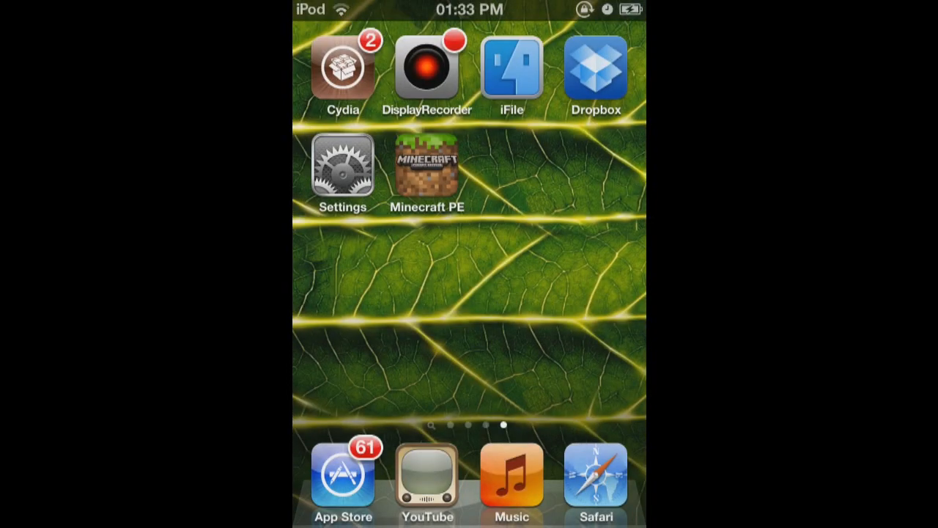